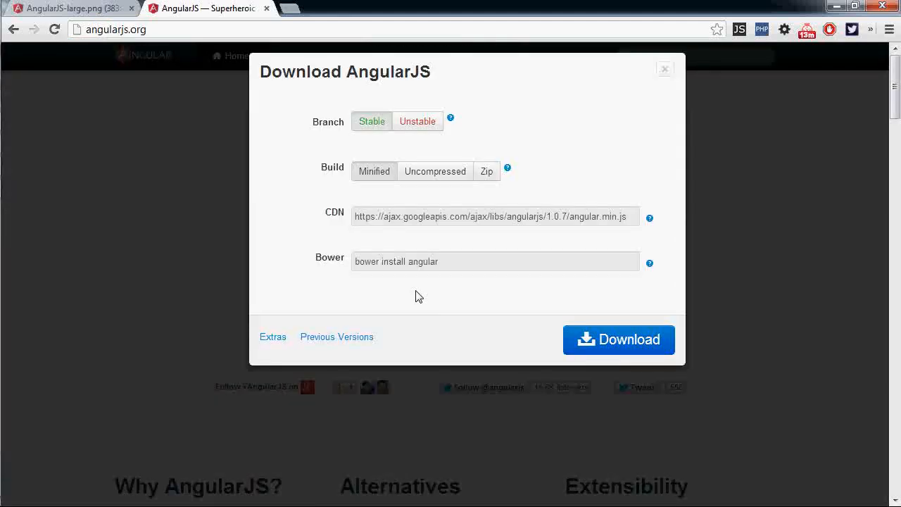
mouse_move(630, 362)
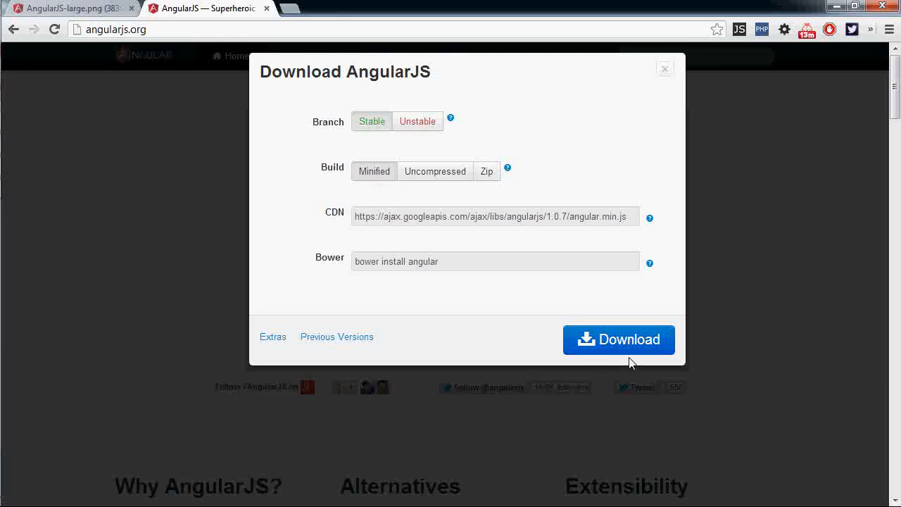
Step: Download the stable, minified AngularJS build from the download dialog
left_click(618, 339)
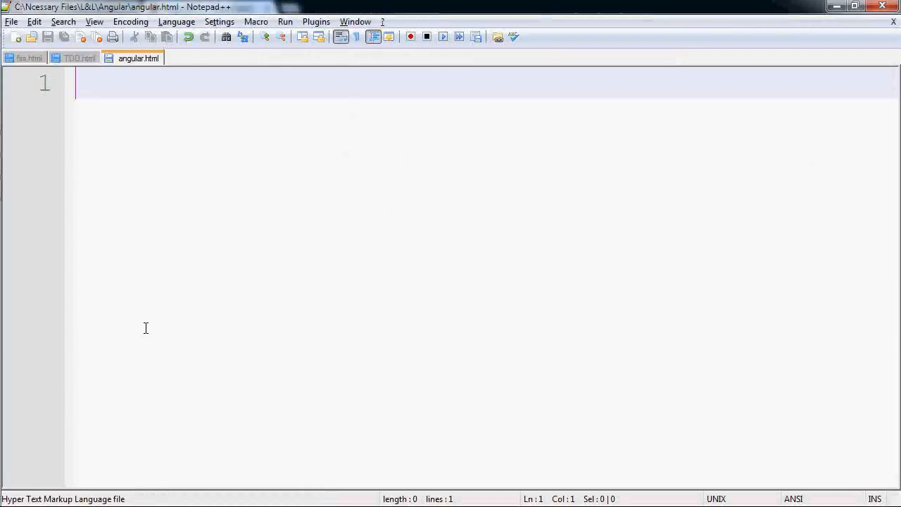
Step: Write an html element wrapping <script src="angular.min.js"></script> in angular.html
type("<ht>")
type("</>")
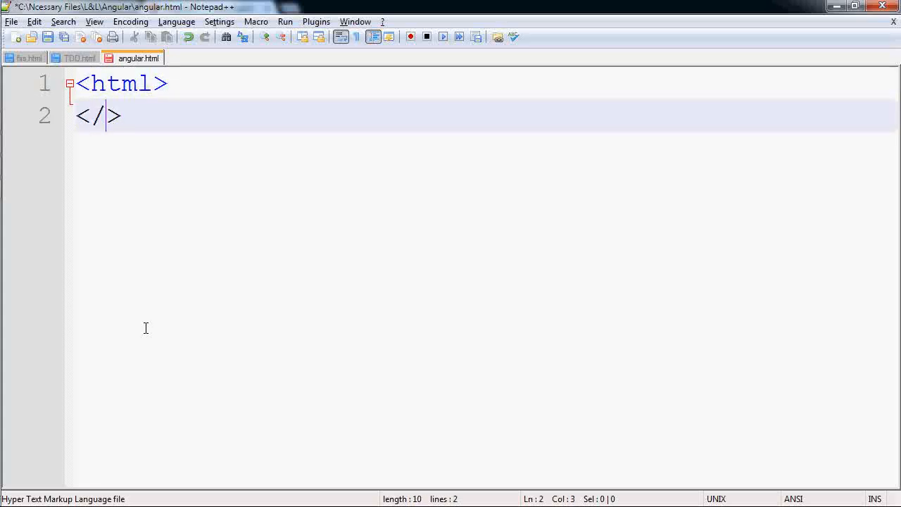
type("html")
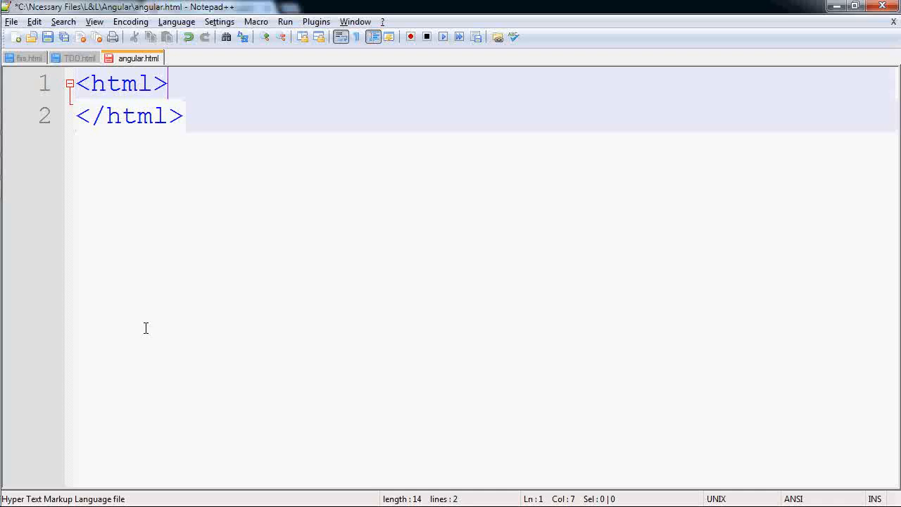
type("<scr>")
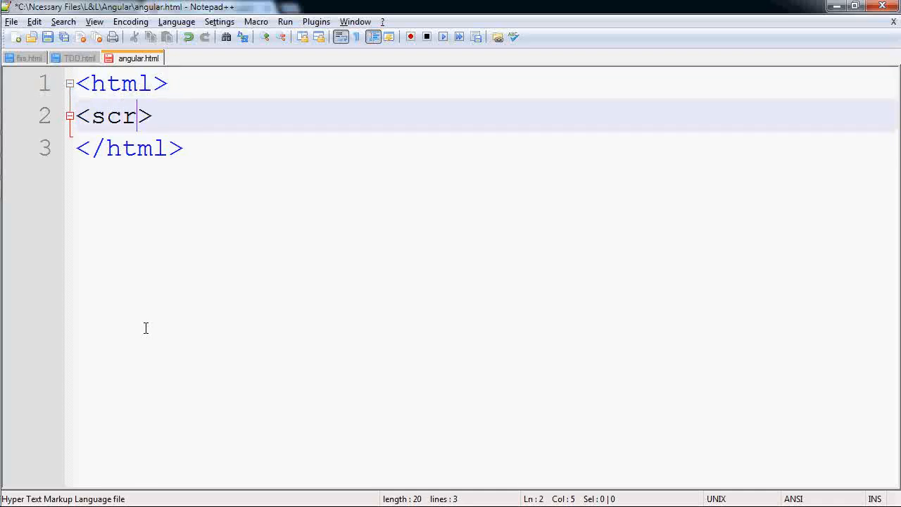
type("ipt src")
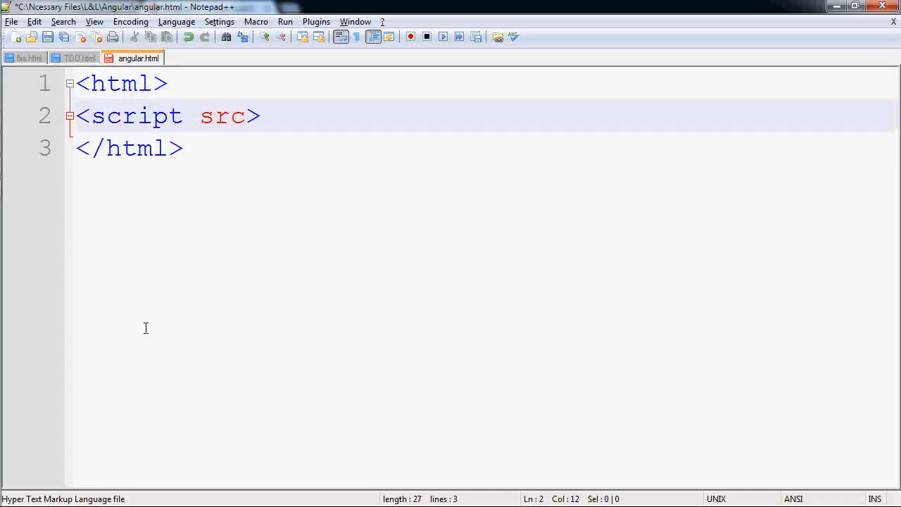
type("=\"angula\"")
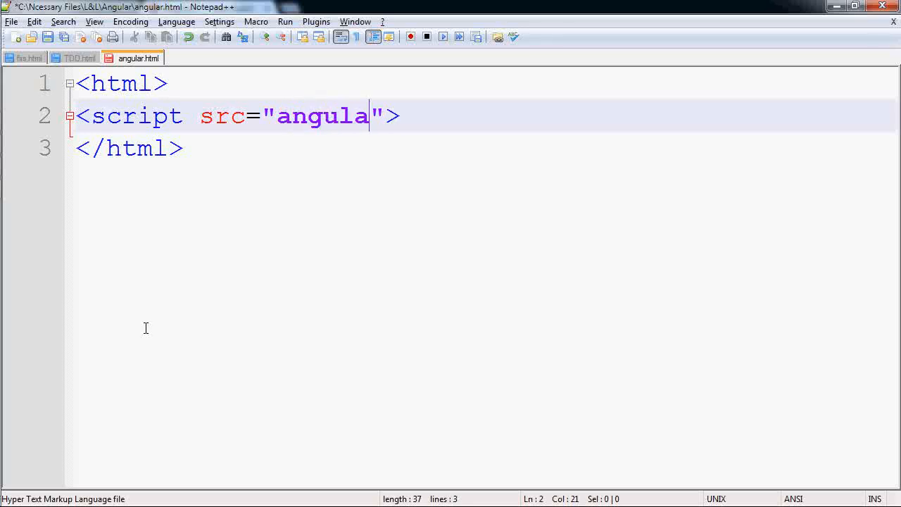
type("r.min.js")
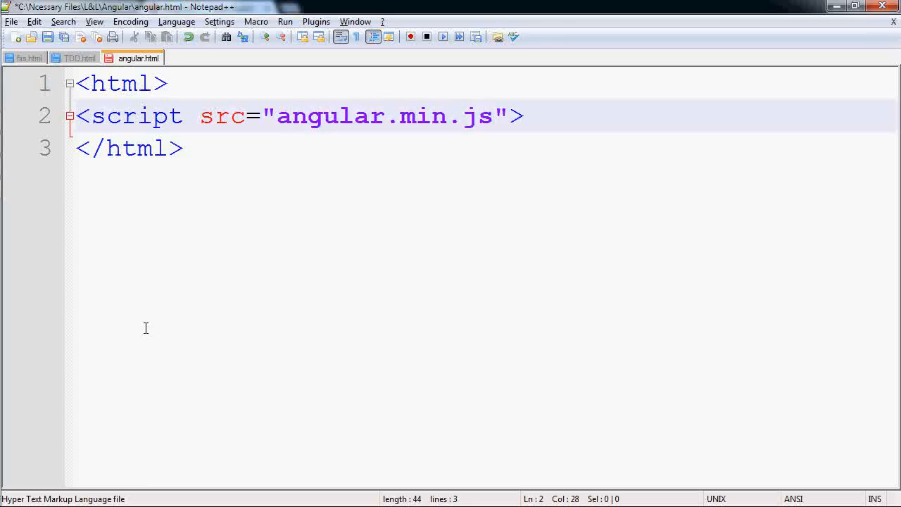
type("</scrip>")
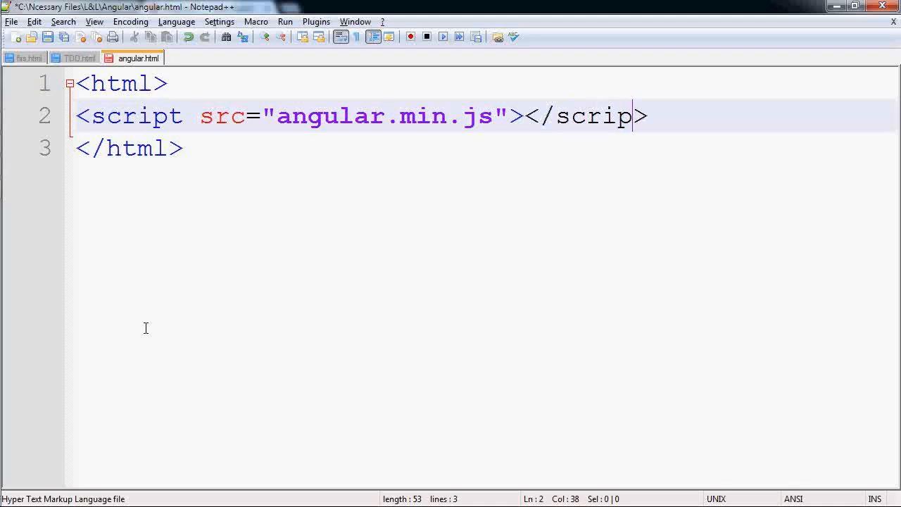
type("t")
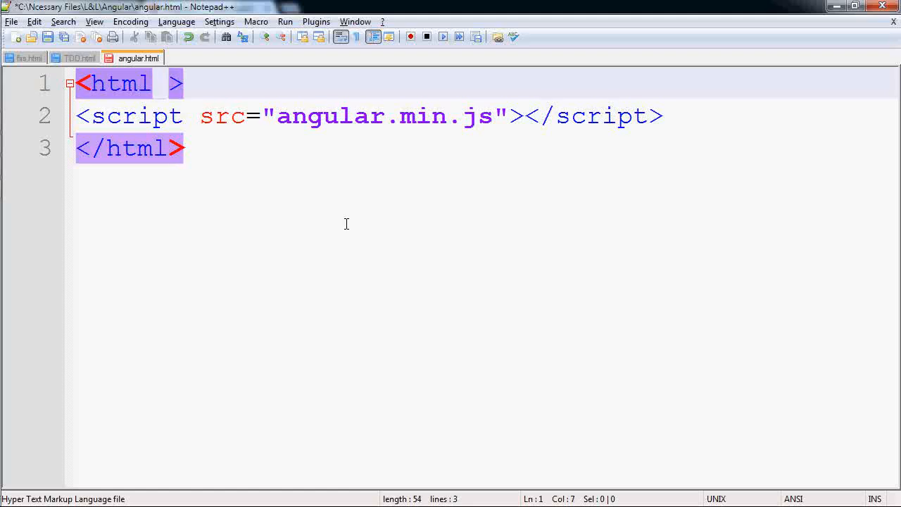
Step: Add ng-app to the html tag and a Name: input with ng-model
type("ng-app")
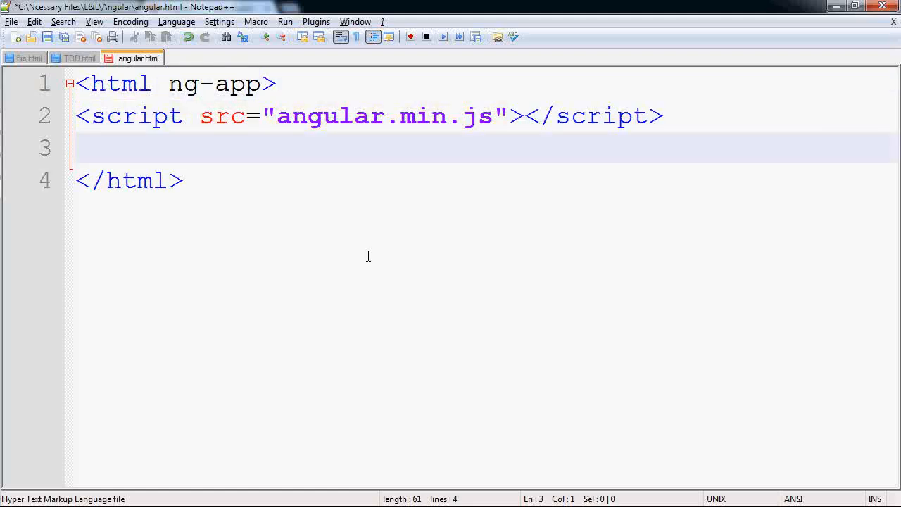
type("Name: <>")
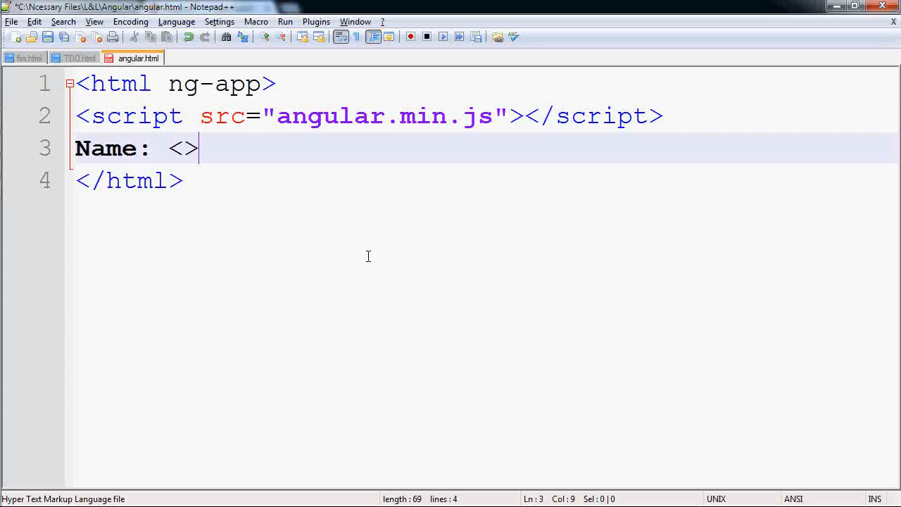
type("input")
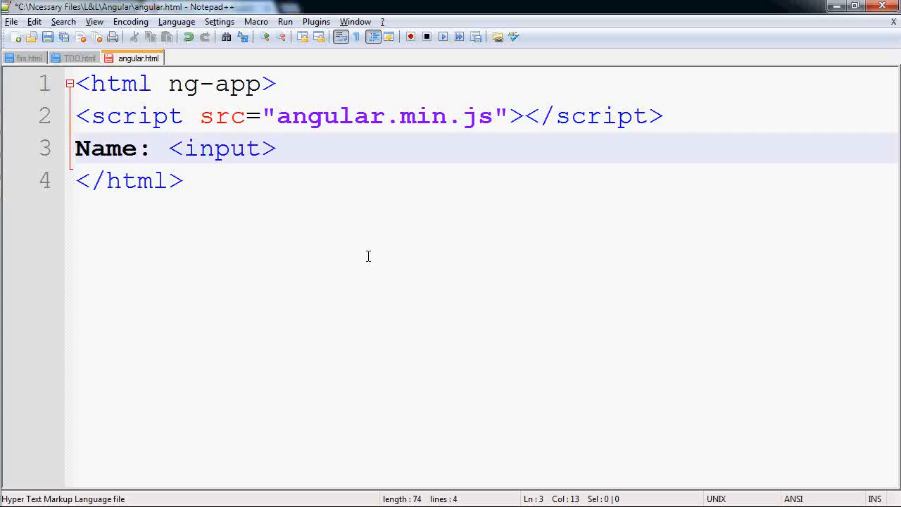
type("/")
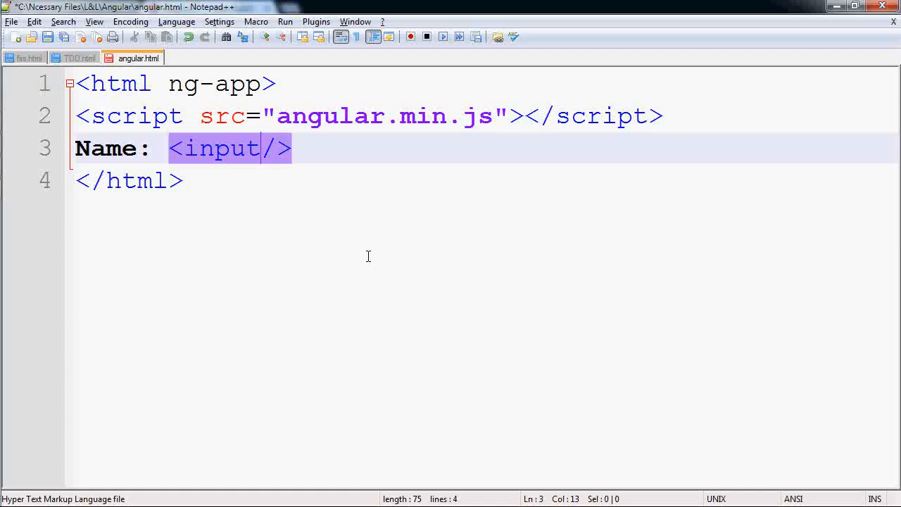
type("ng-model=\"")
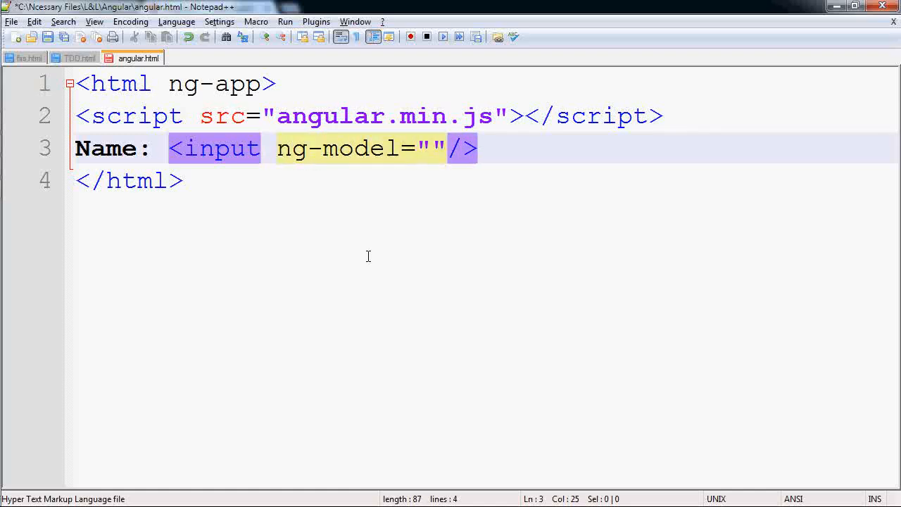
Step: Bind the input to userName and echo it with {{userName}}
type("userName")
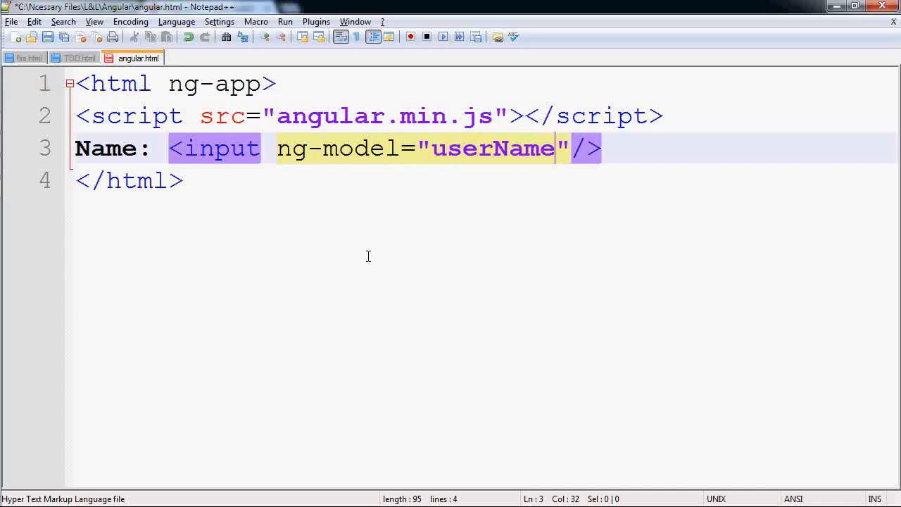
type("{}}")
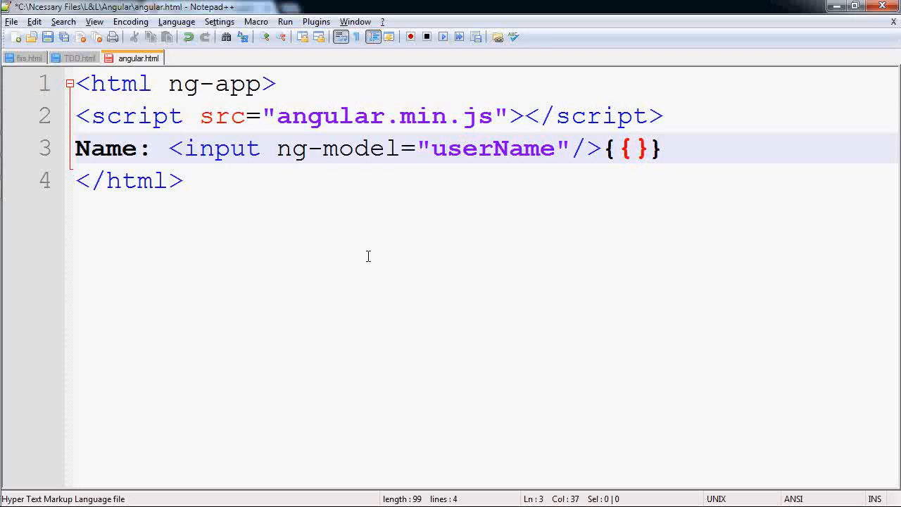
type("user")
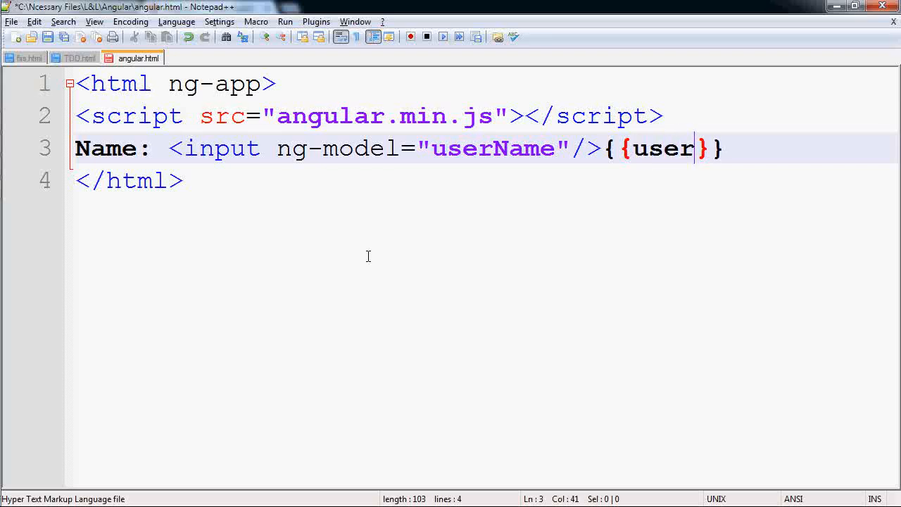
type("Name")
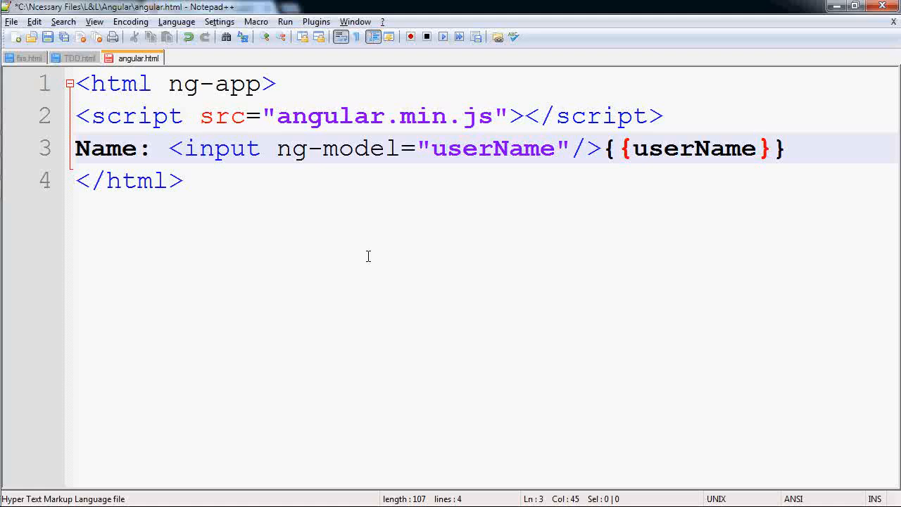
Step: Launch angular.html in Chrome and type 'Angular' and test text into the Name box
left_click(285, 21)
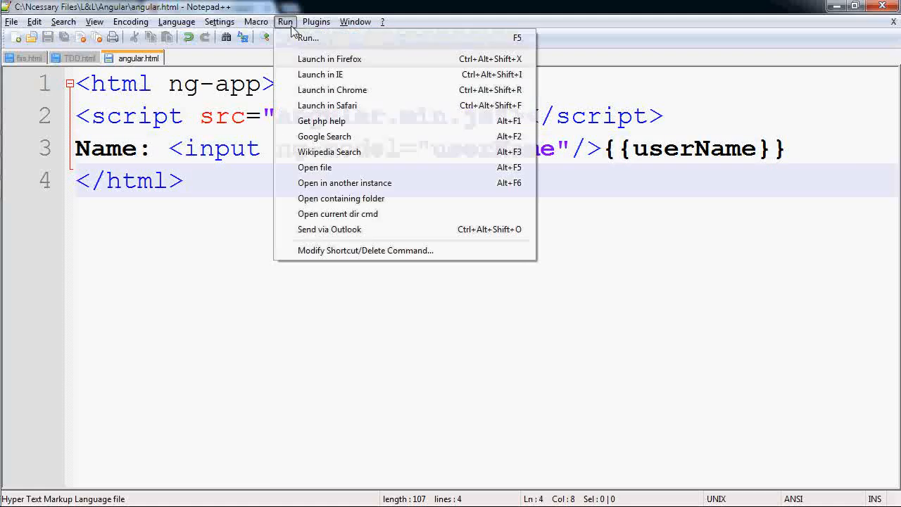
left_click(333, 90)
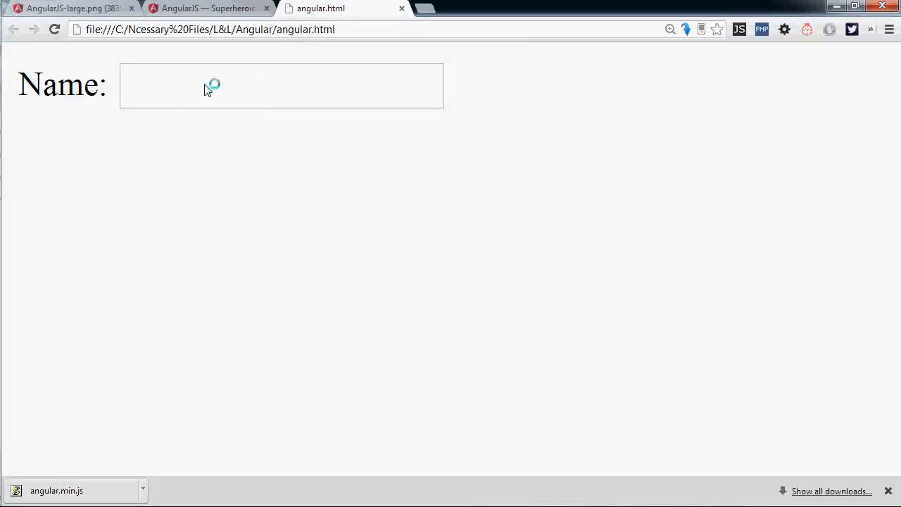
type("Angula")
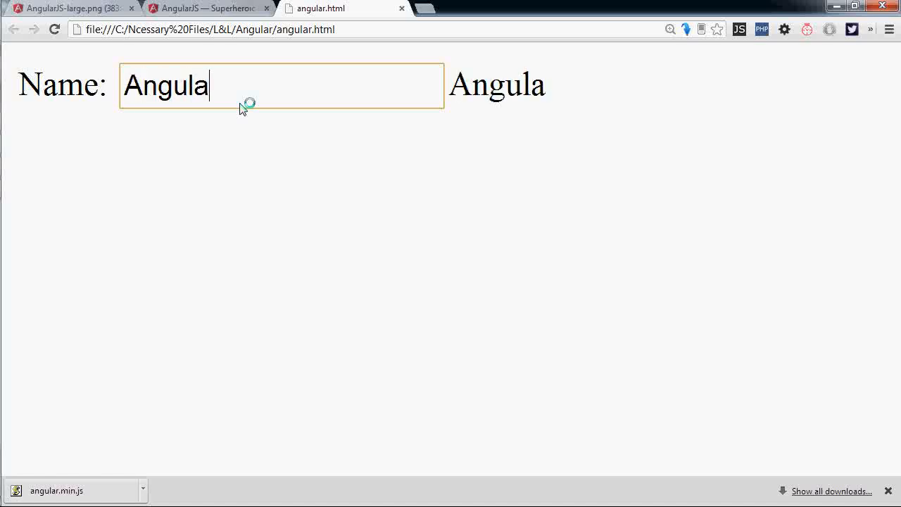
type("r")
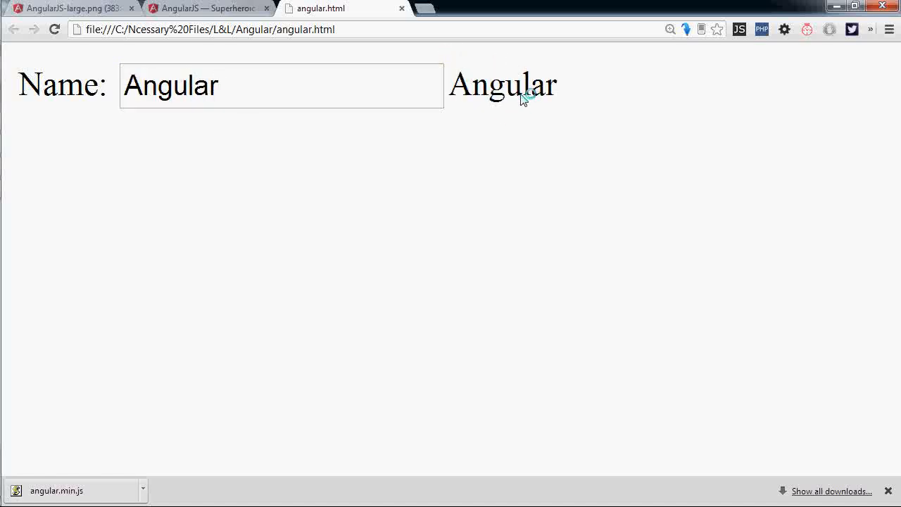
type("ass")
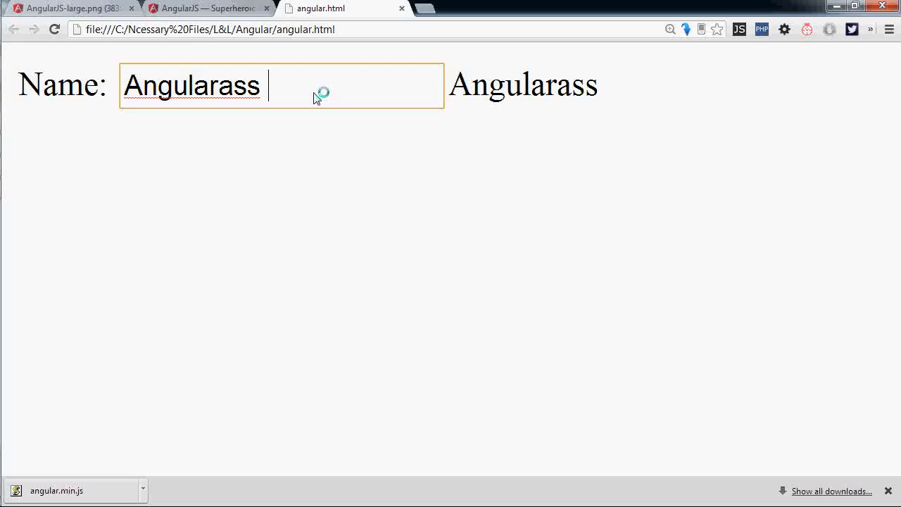
type("asdfasdf")
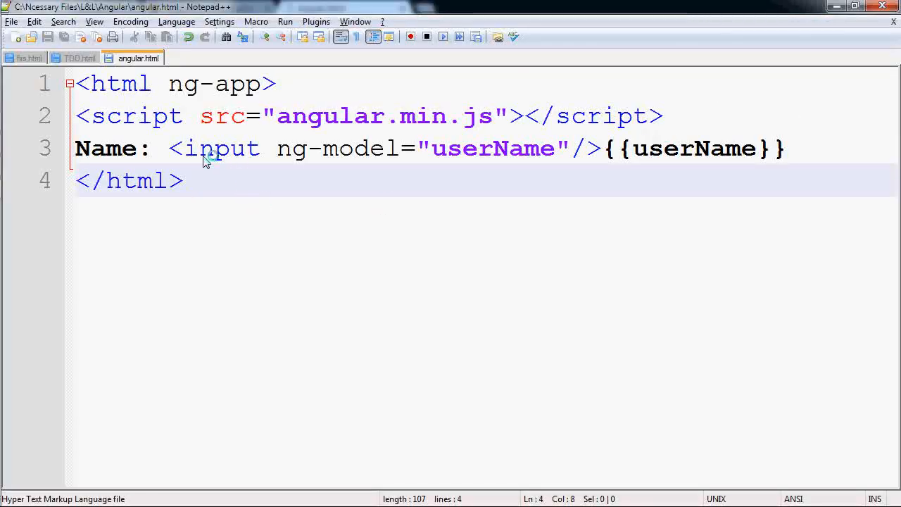
mouse_move(292, 155)
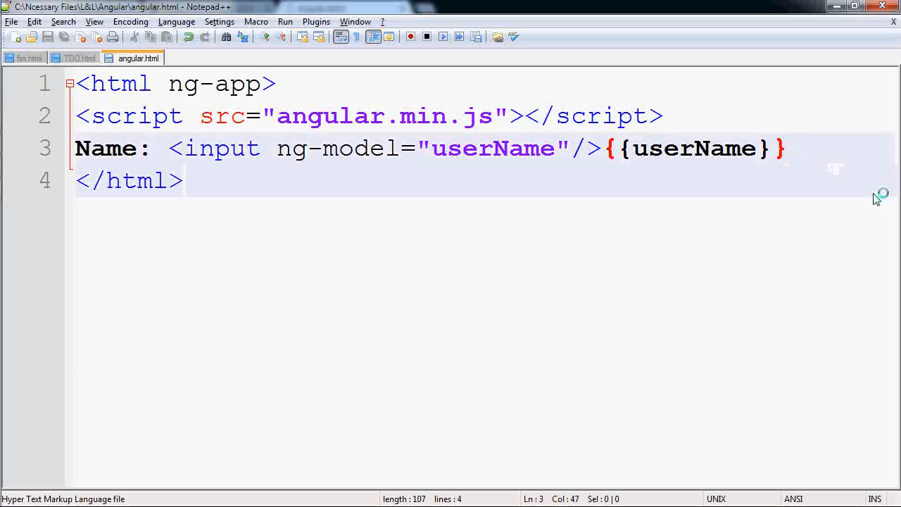
Step: Add a <br> tag and a second {{userName}} binding prefixed with "H"
type("<br>")
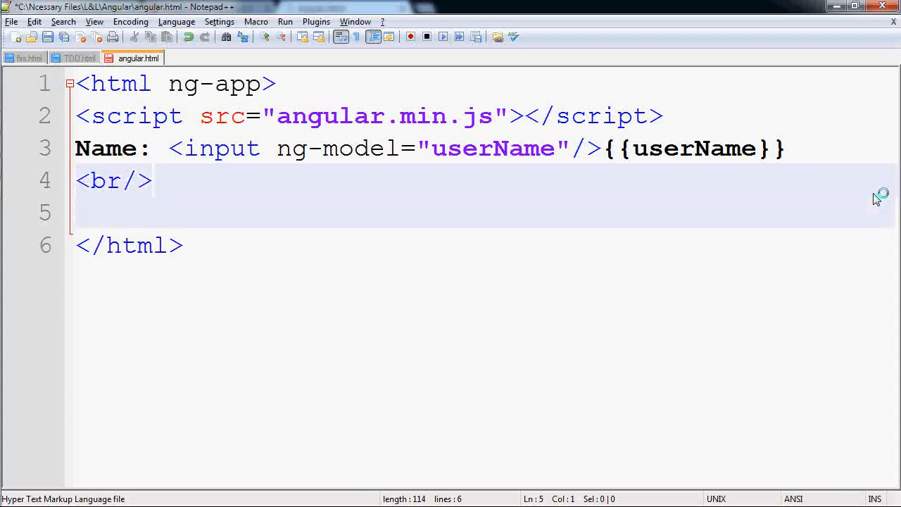
type("{{}}")
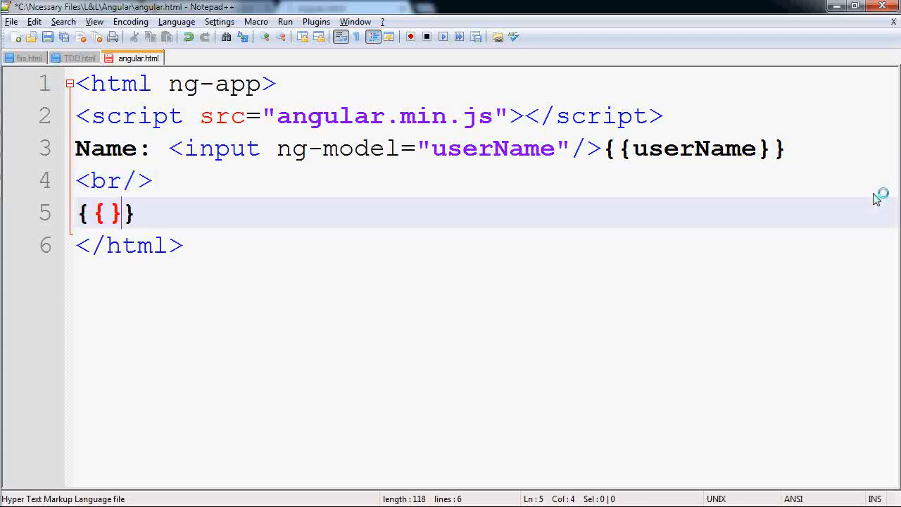
type("userName")
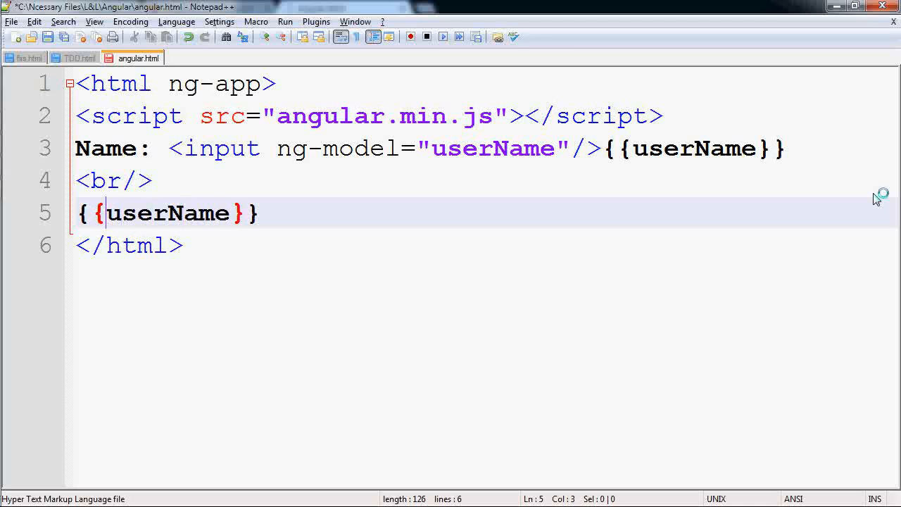
type("\"H\"+")
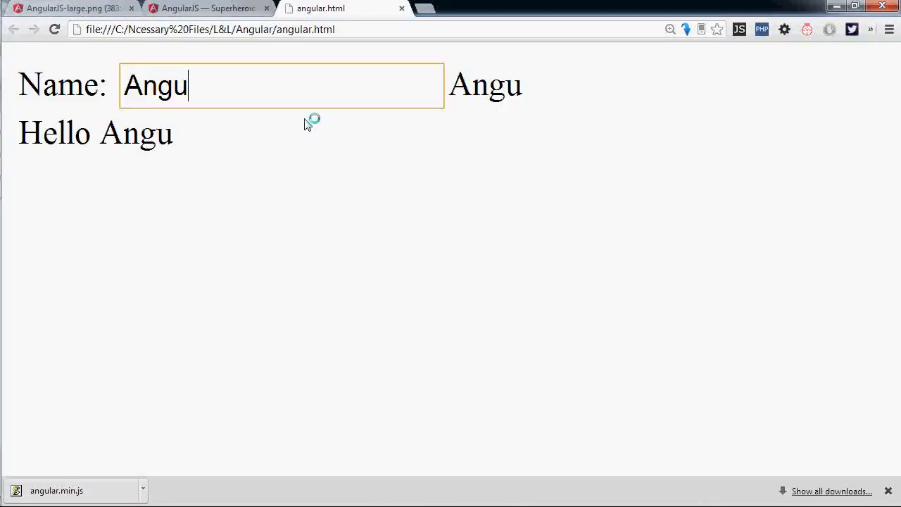
Step: Reload the Chrome page and type 'Angular' to see 'Hello Angular' below
type("lar")
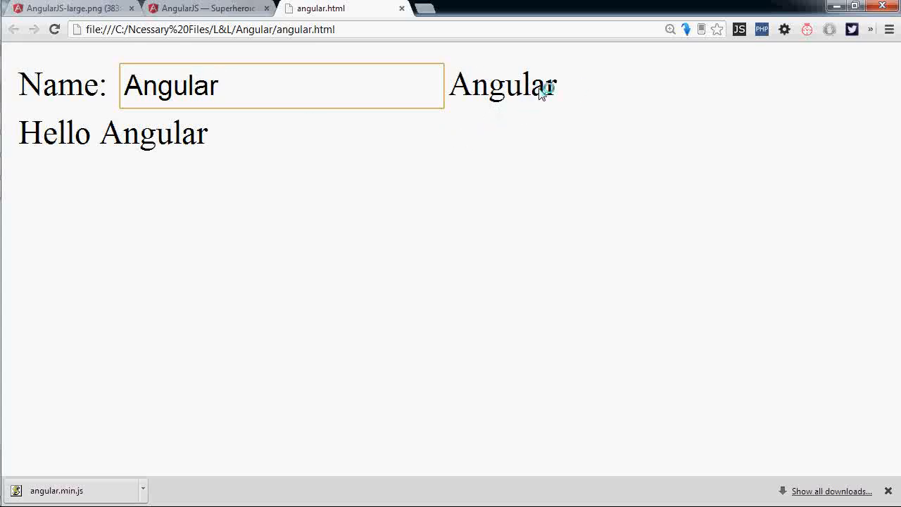
mouse_move(26, 146)
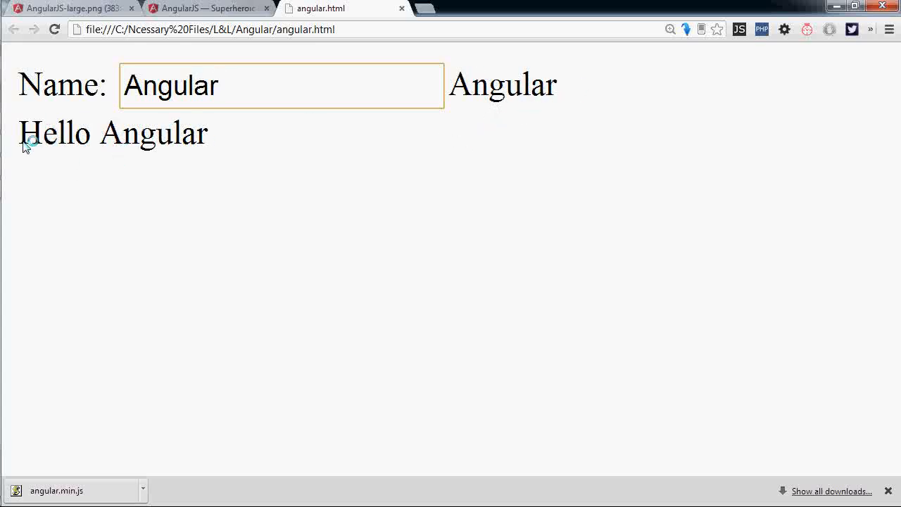